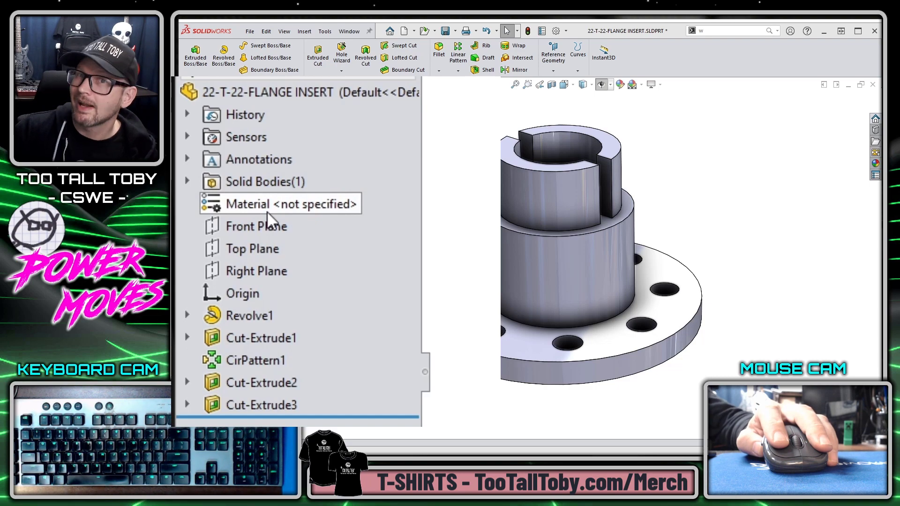
# Open Edit Material for the flange insert and browse the Steel library to Plain Carbon Steel
pyautogui.rightClick(281, 204)
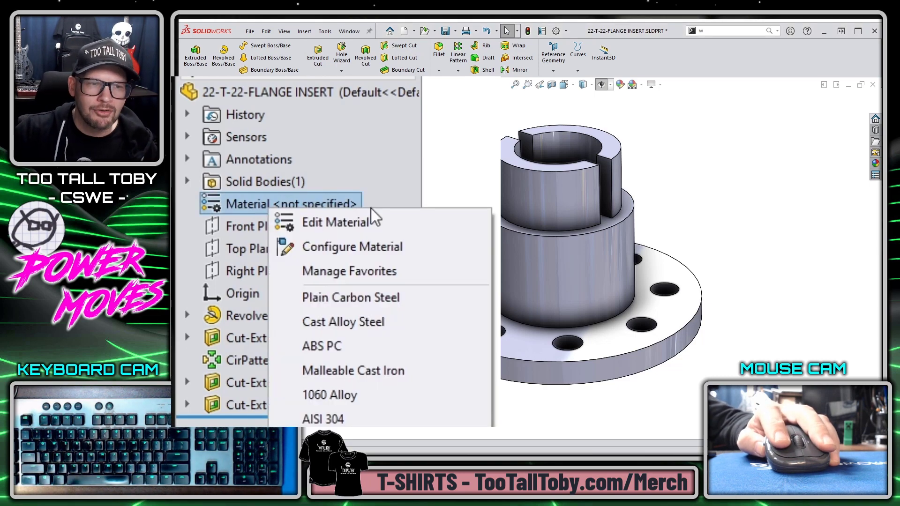
pyautogui.click(335, 222)
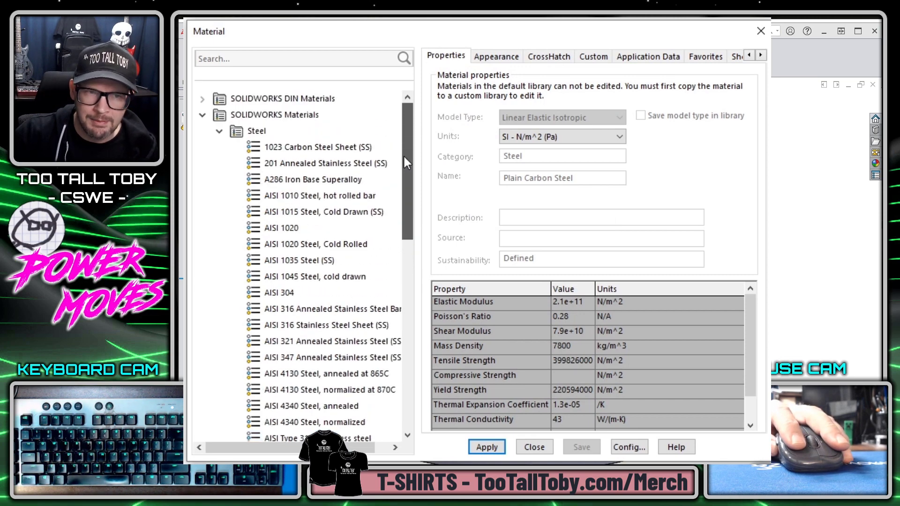
pyautogui.scroll(-3)
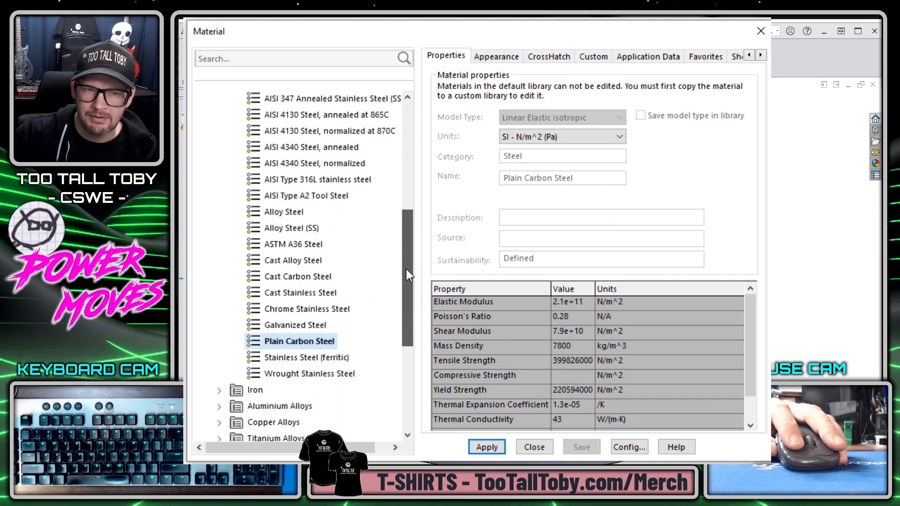
pyautogui.scroll(-3)
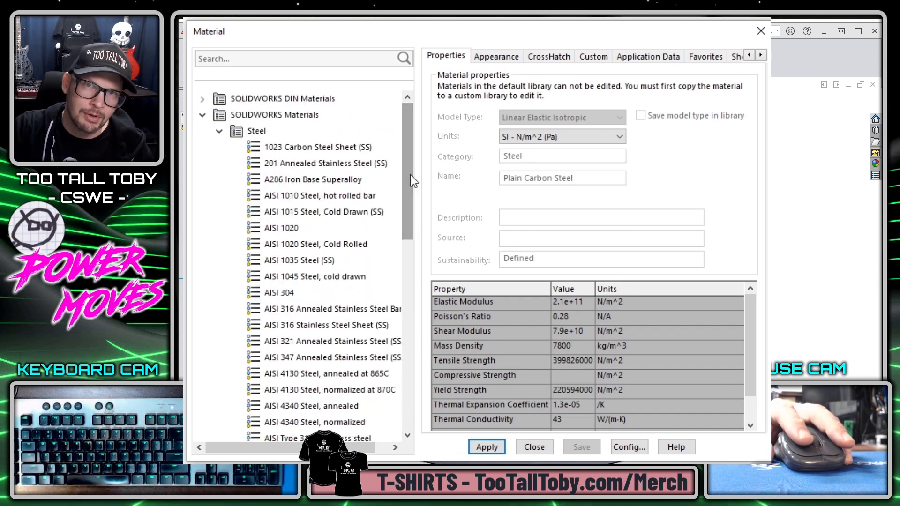
pyautogui.scroll(-3)
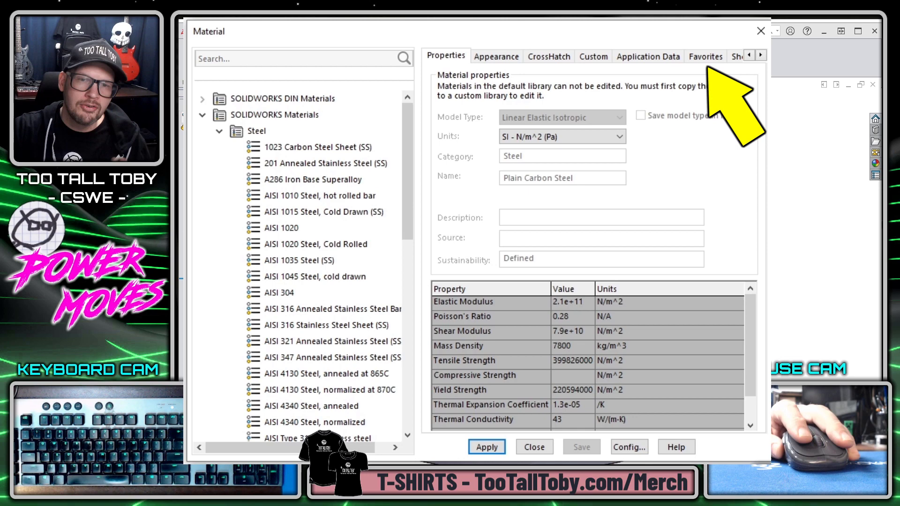
pyautogui.moveTo(657, 71)
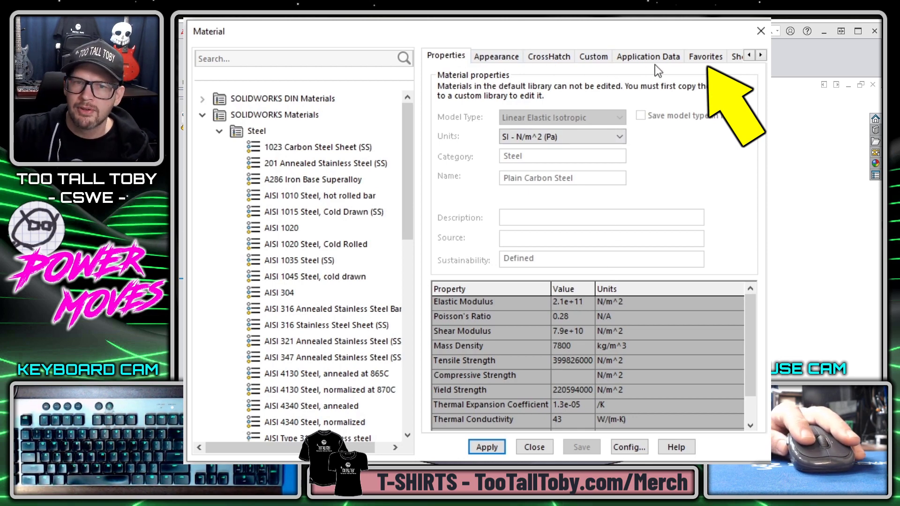
# View the eleven favorites, compare them with the right-click material shortcut list, then reopen Manage Favorites
pyautogui.click(705, 57)
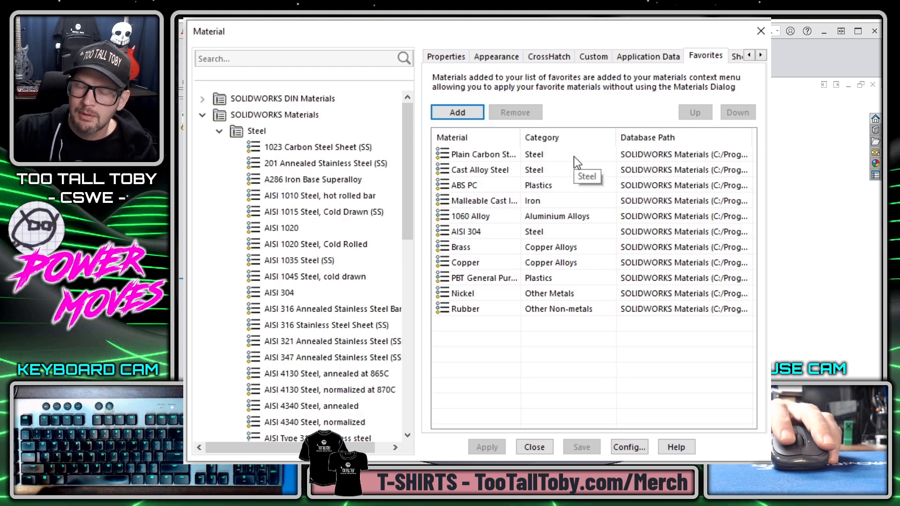
pyautogui.click(533, 447)
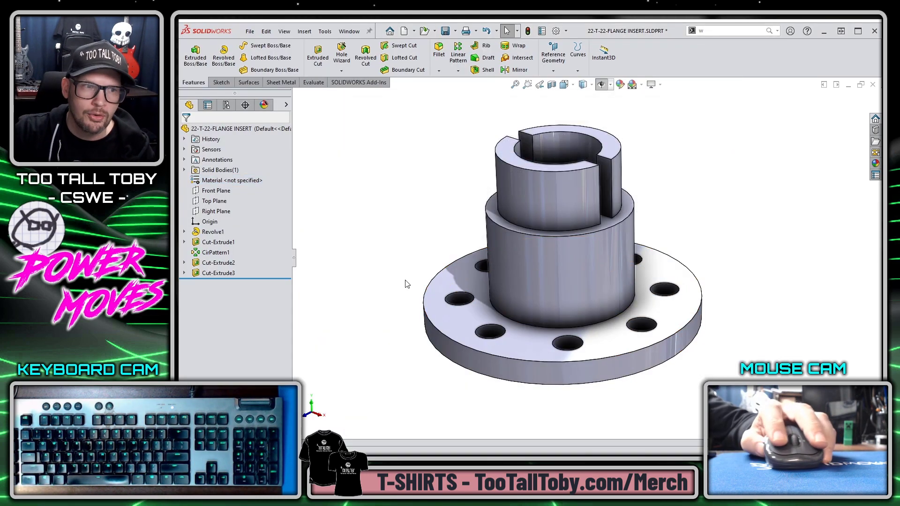
pyautogui.rightClick(231, 180)
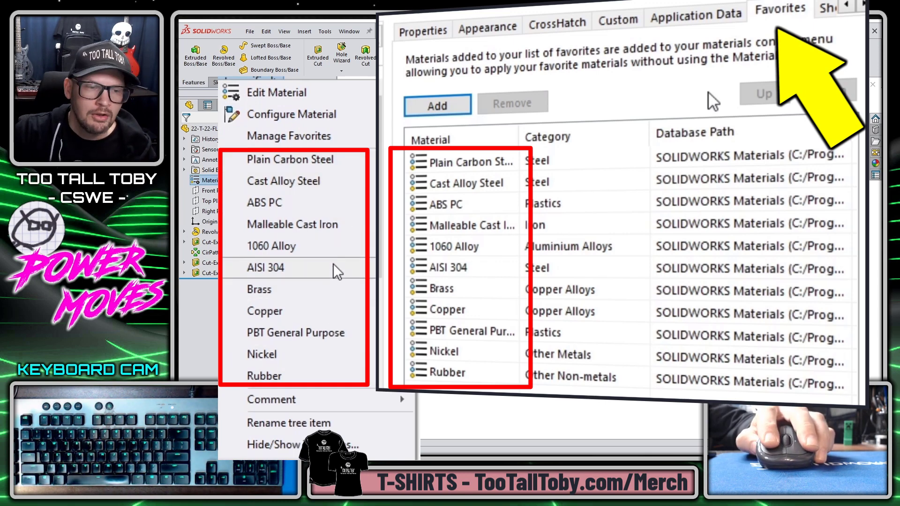
pyautogui.click(277, 93)
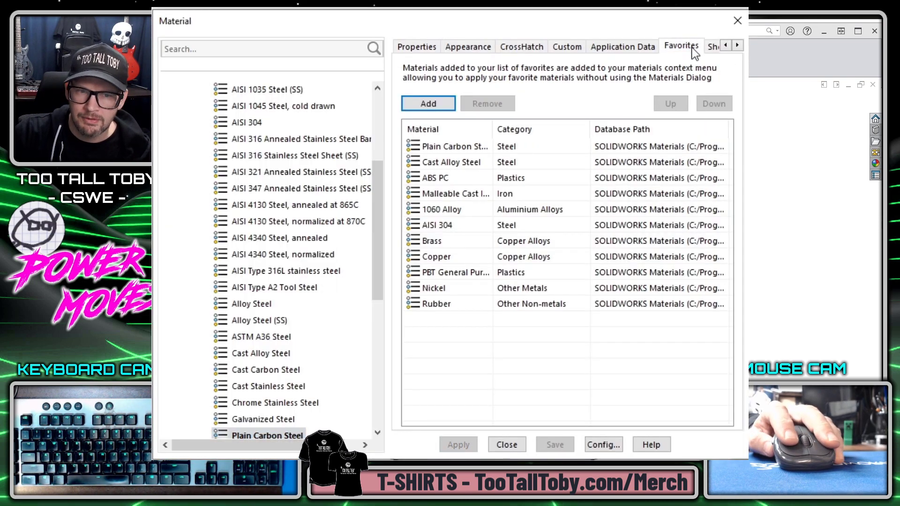
# Move Rubber first in favorites, apply Rubber to the flange insert, and recheck its material menu
pyautogui.click(436, 303)
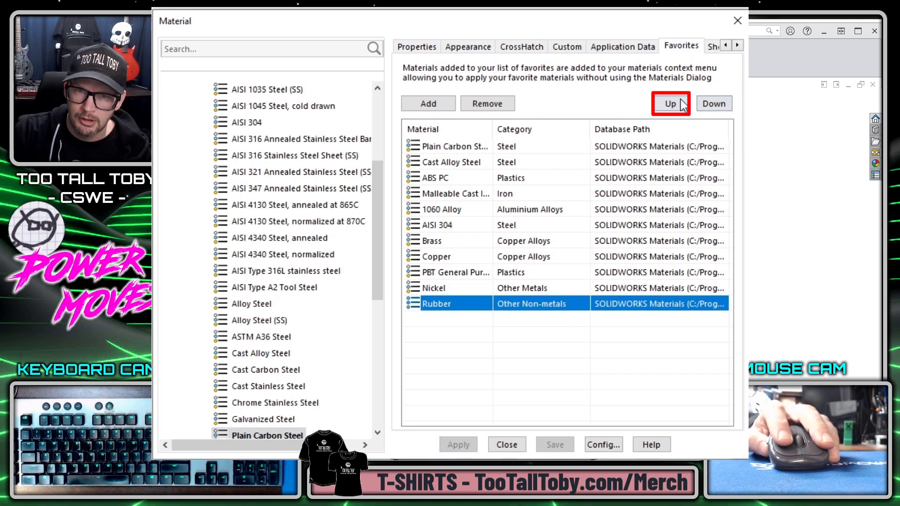
pyautogui.click(669, 103)
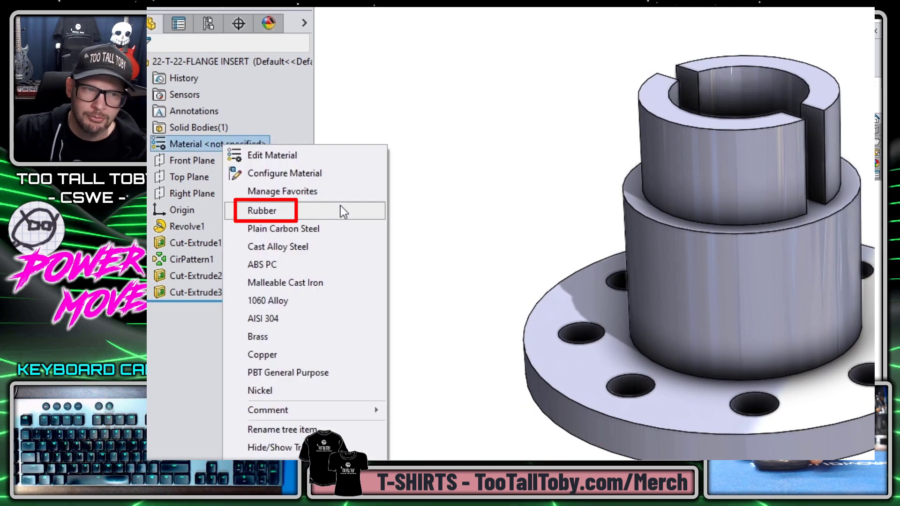
pyautogui.click(261, 210)
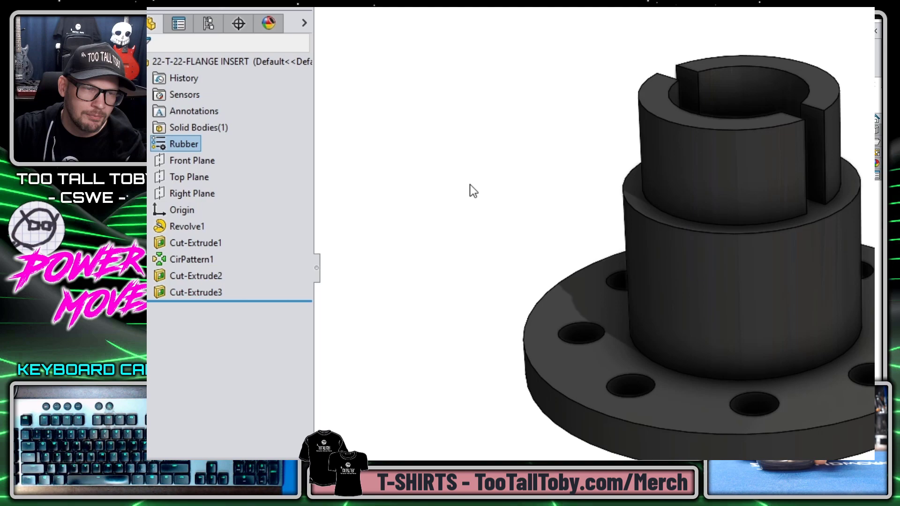
pyautogui.rightClick(184, 143)
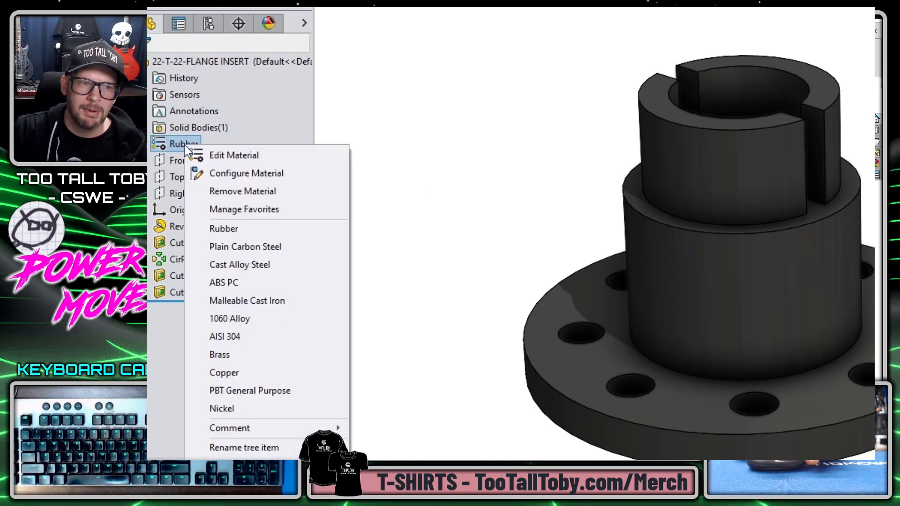
pyautogui.moveTo(289, 214)
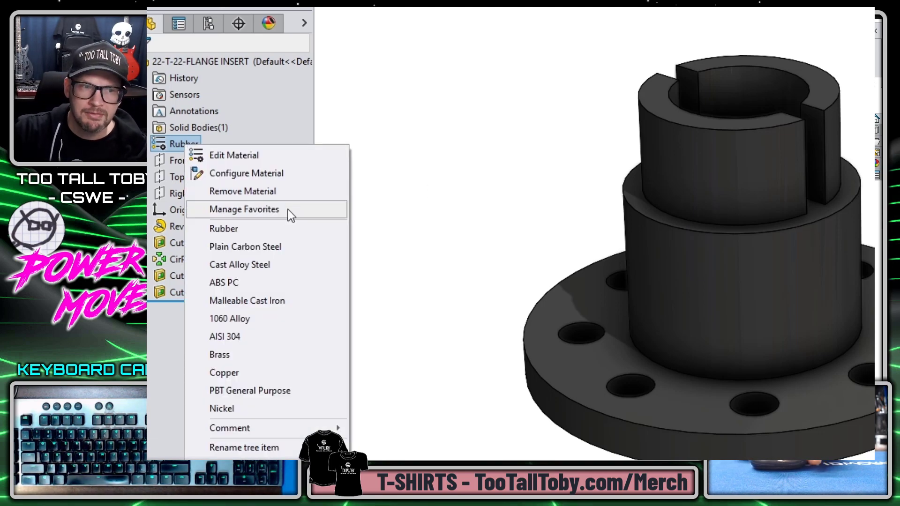
# Reopen the favorites manager, remove PBT General Purpose, and expand the SOLIDWORKS Materials library
pyautogui.click(243, 209)
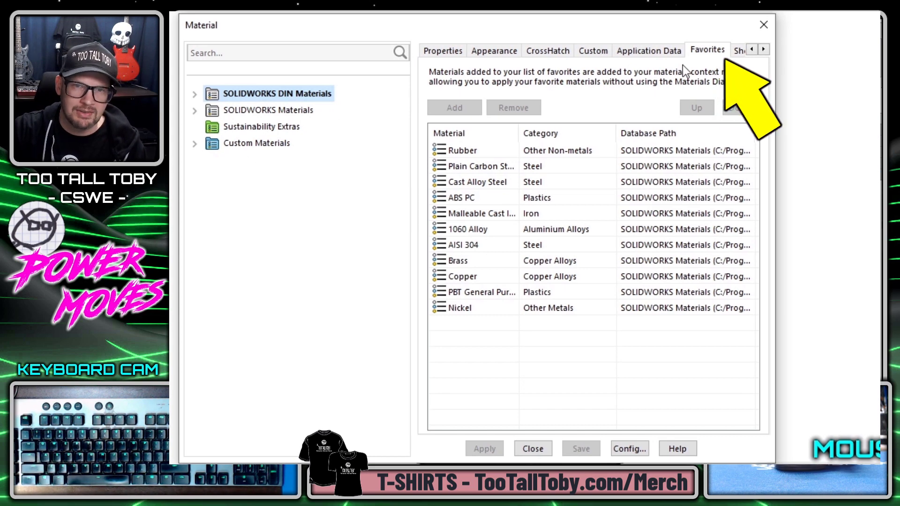
pyautogui.moveTo(702, 59)
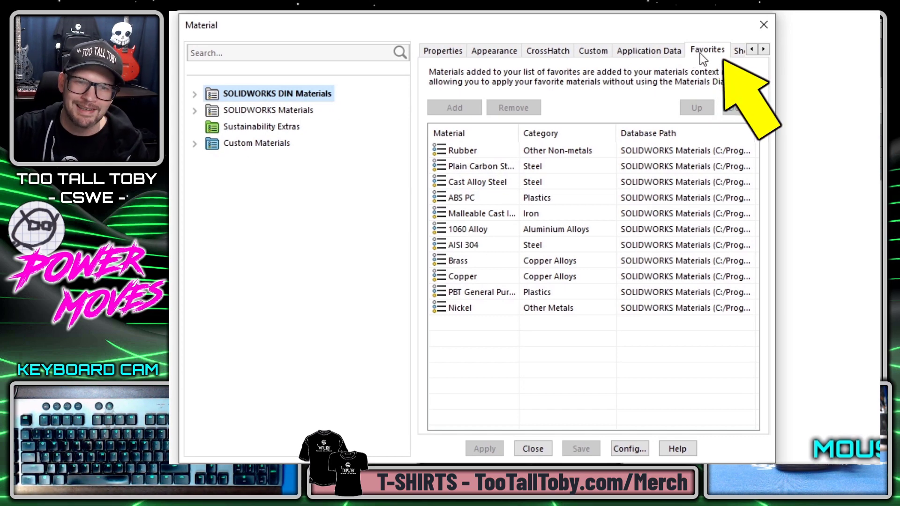
pyautogui.moveTo(505, 293)
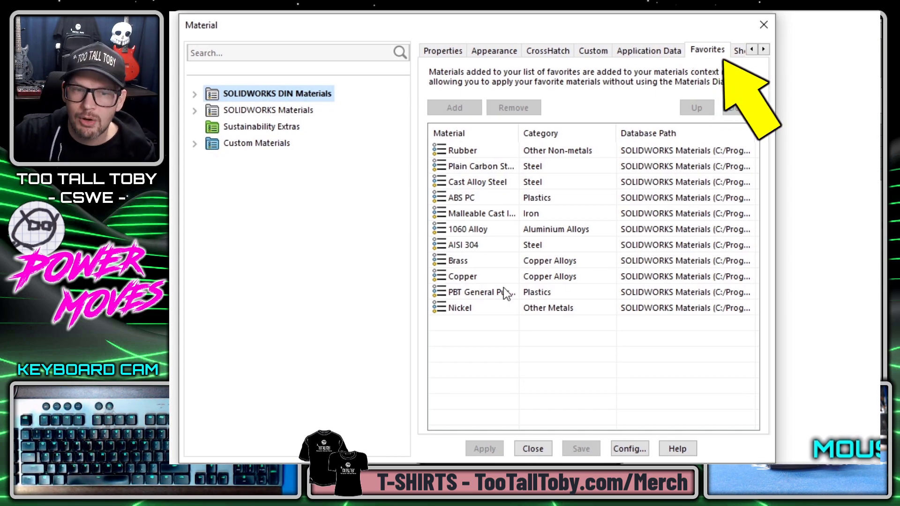
pyautogui.click(457, 260)
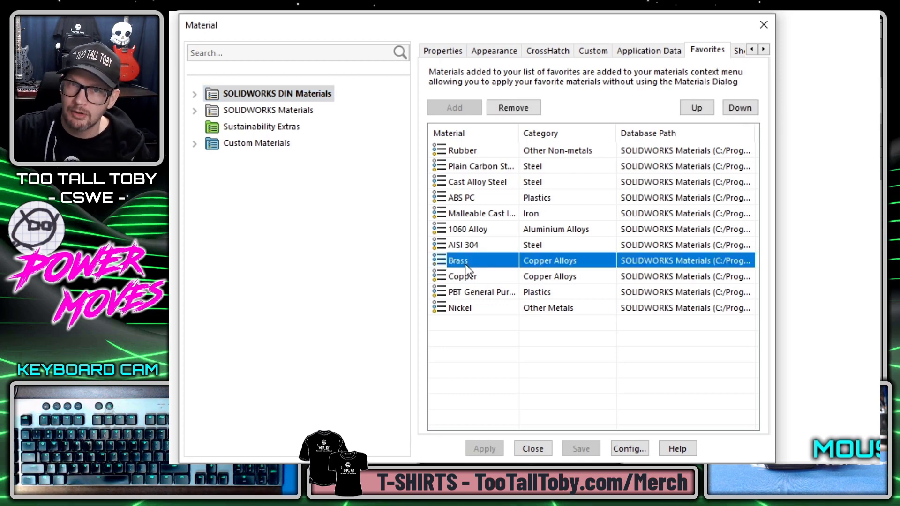
pyautogui.click(481, 291)
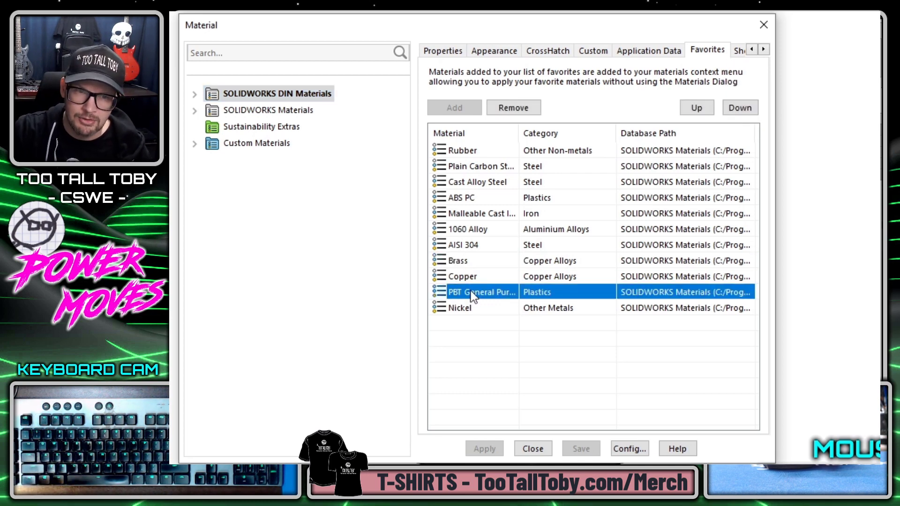
pyautogui.moveTo(498, 299)
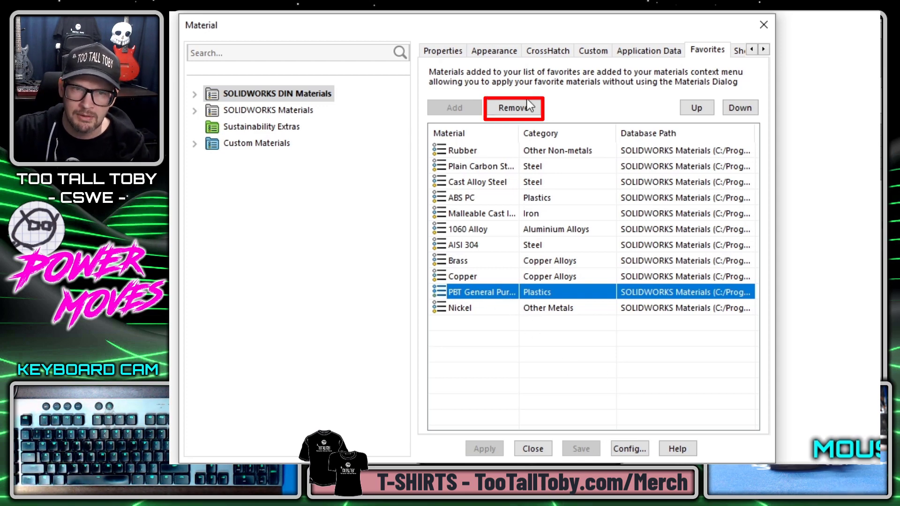
pyautogui.click(512, 108)
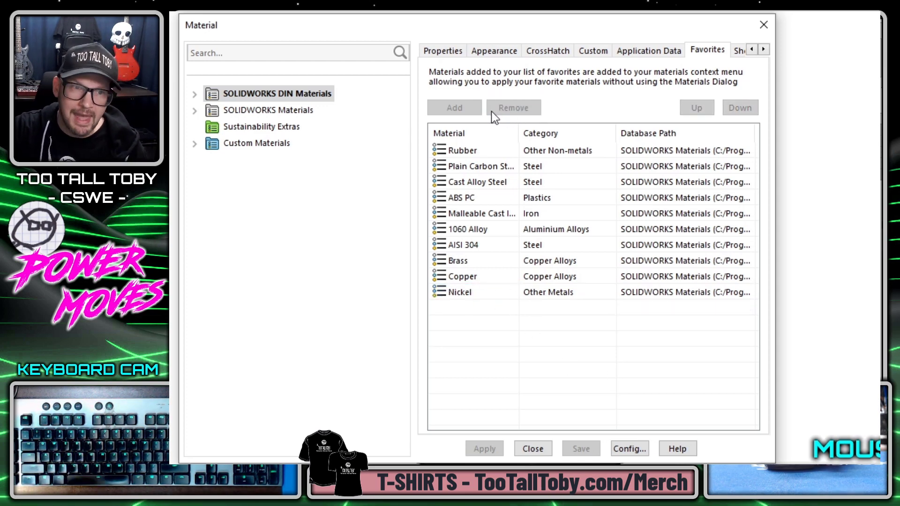
pyautogui.click(195, 110)
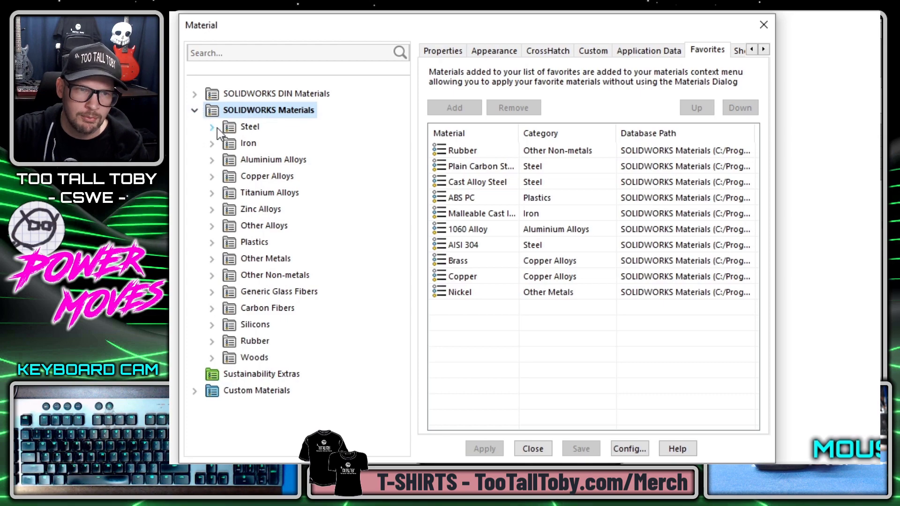
# Add Chrome Stainless Steel from the Steel category to the favorites
pyautogui.click(211, 126)
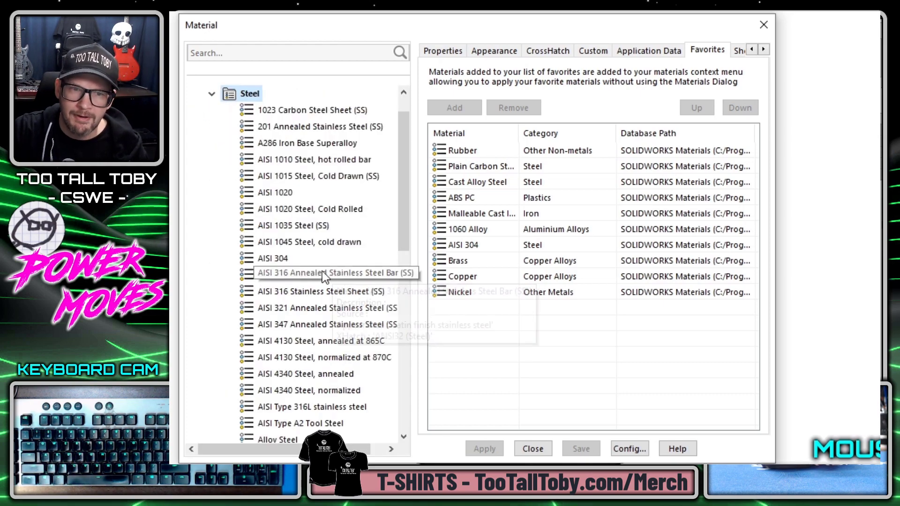
pyautogui.scroll(-3)
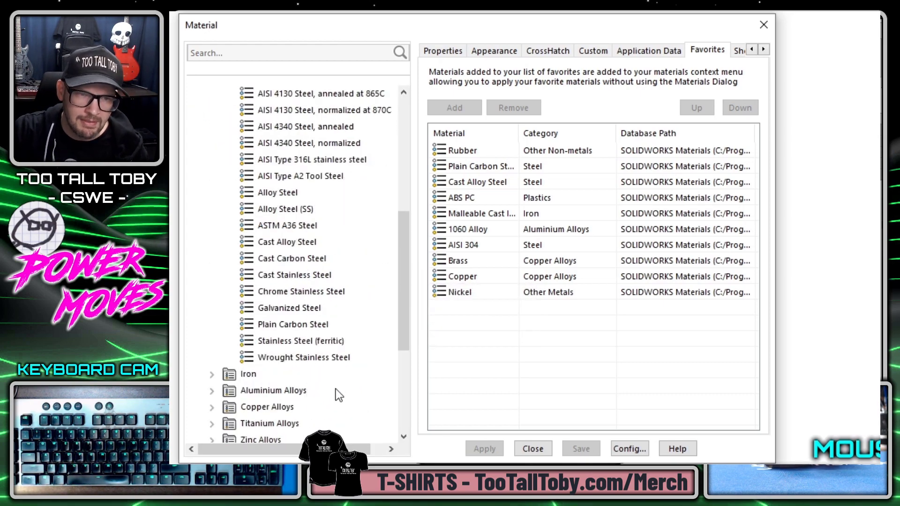
pyautogui.click(300, 291)
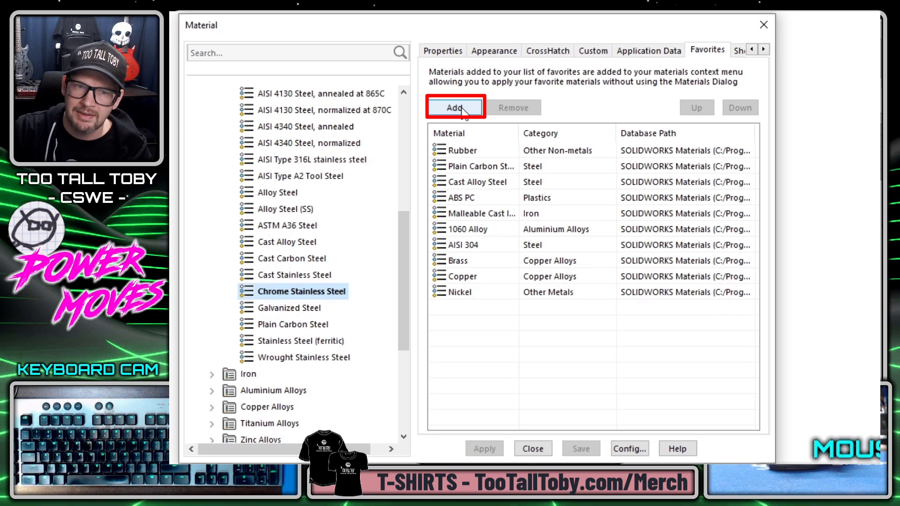
pyautogui.click(454, 107)
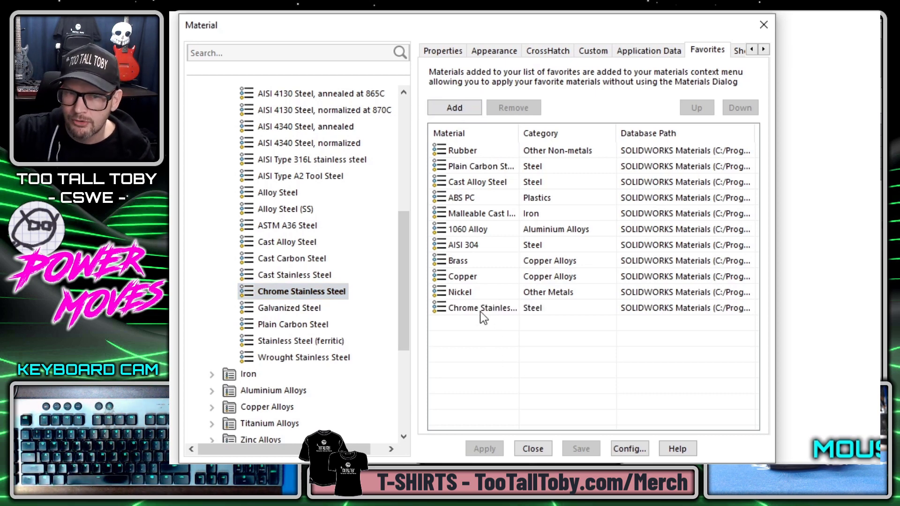
# Move Chrome Stainless Steel to the top of favorites and check the part's material shortcut list
pyautogui.click(483, 307)
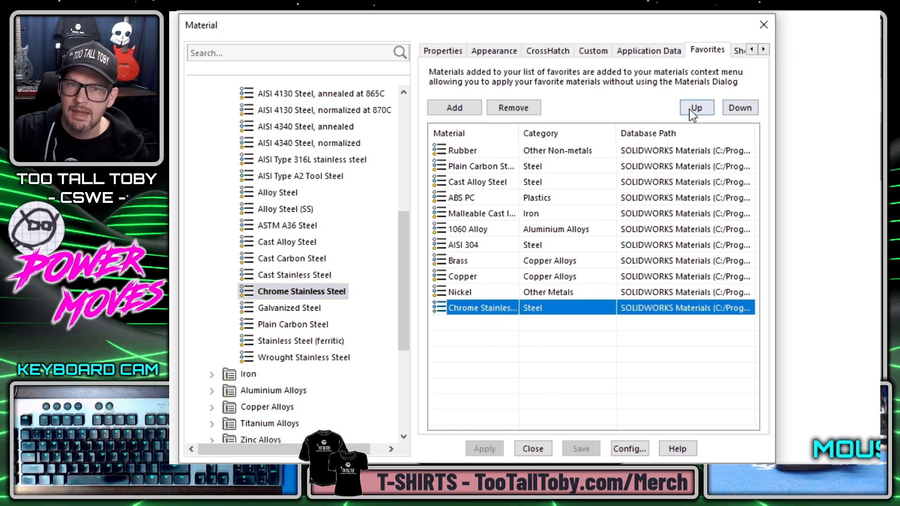
pyautogui.click(695, 108)
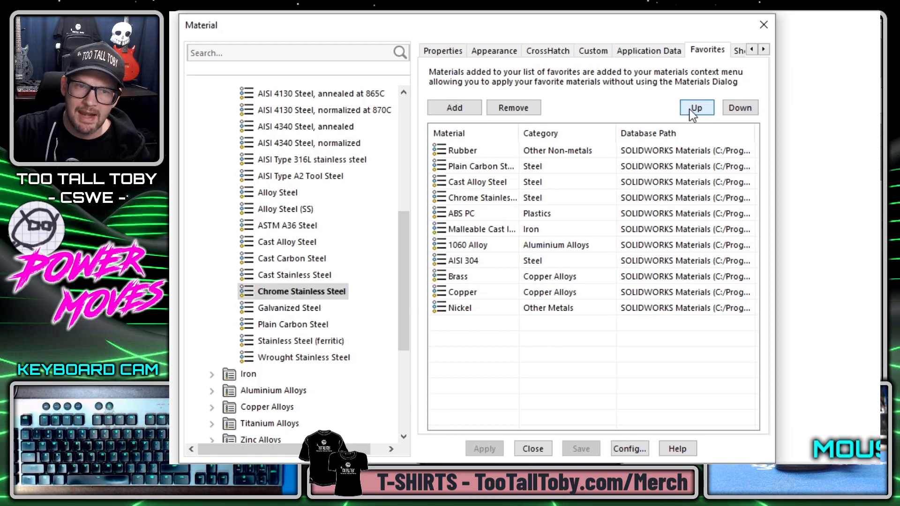
pyautogui.click(696, 107)
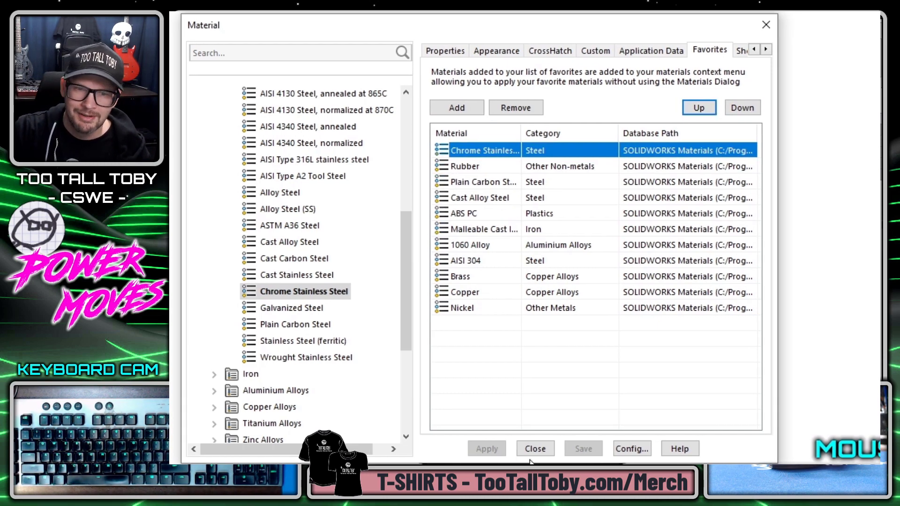
pyautogui.click(534, 448)
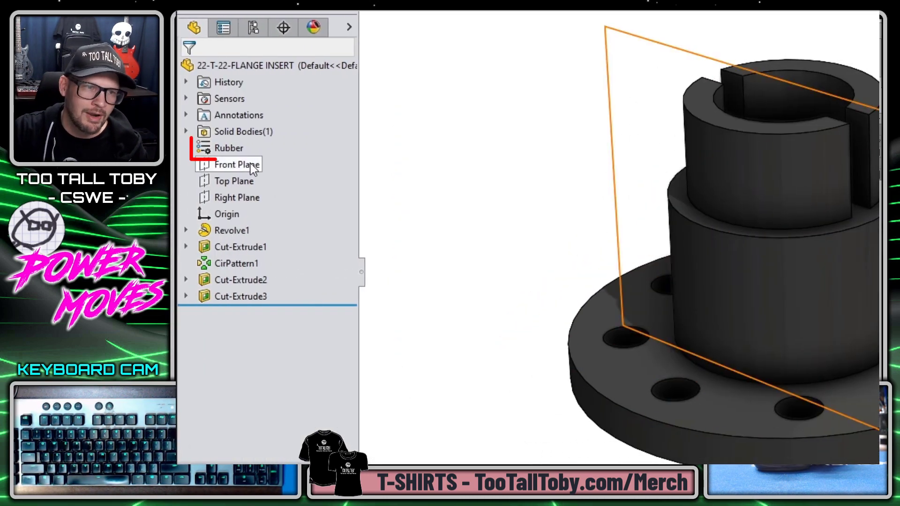
pyautogui.rightClick(228, 148)
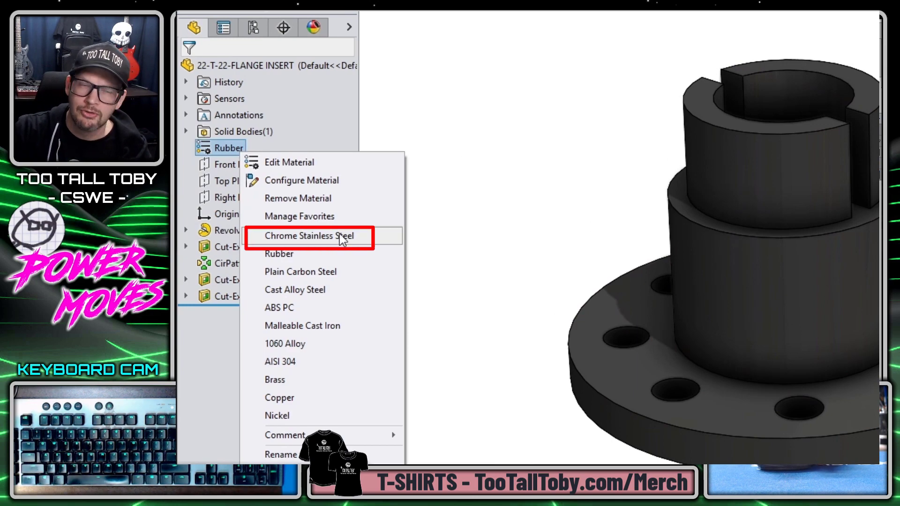